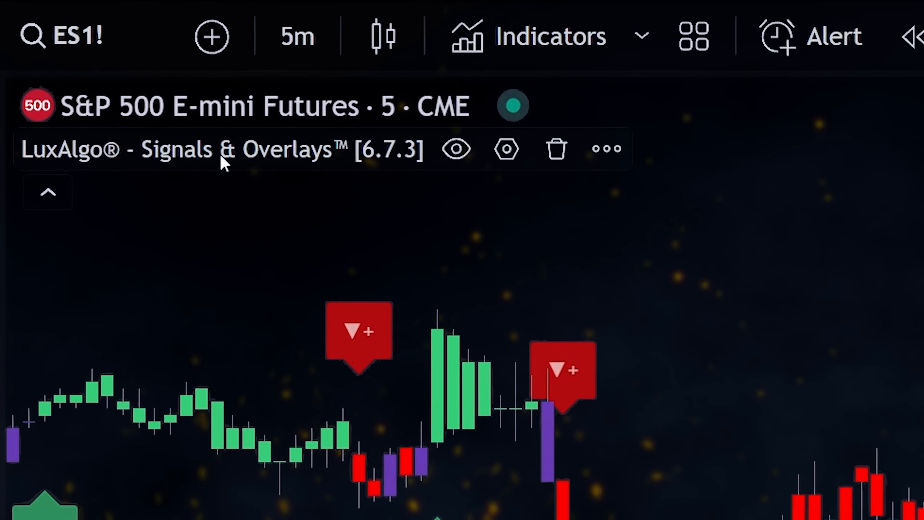
mouse_move(322, 165)
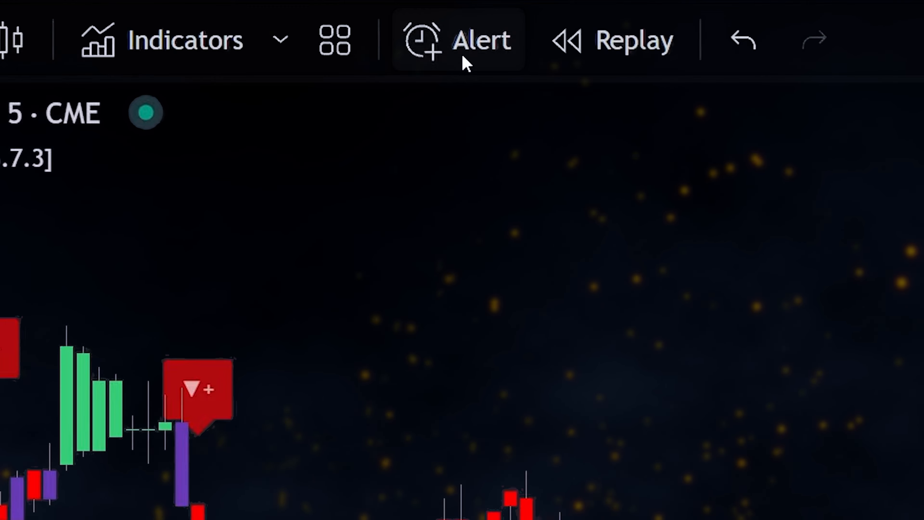
- Begin a new ES1! alert and choose what condition source it should watch
left_click(479, 40)
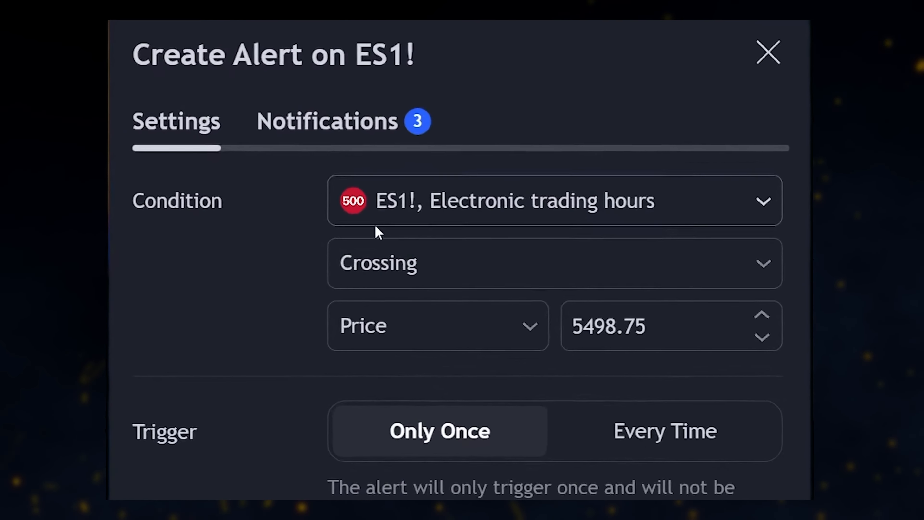
left_click(553, 200)
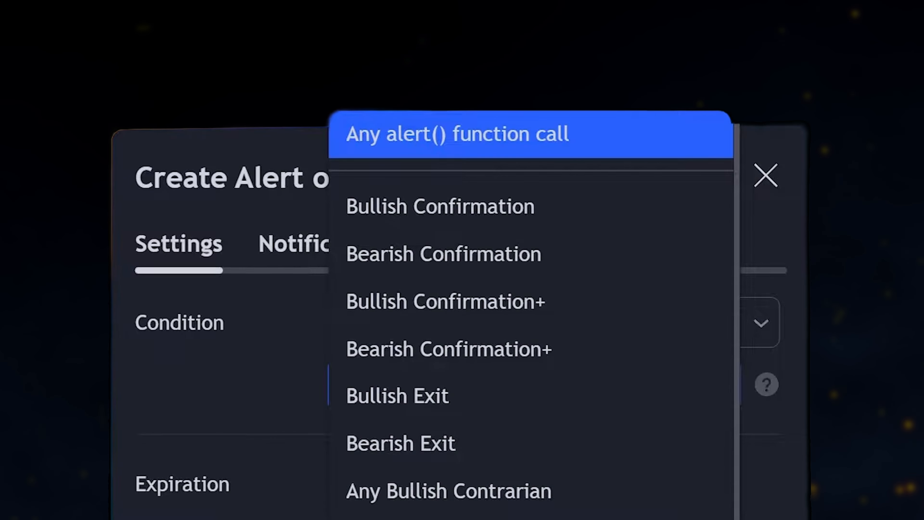
scroll("down", 3)
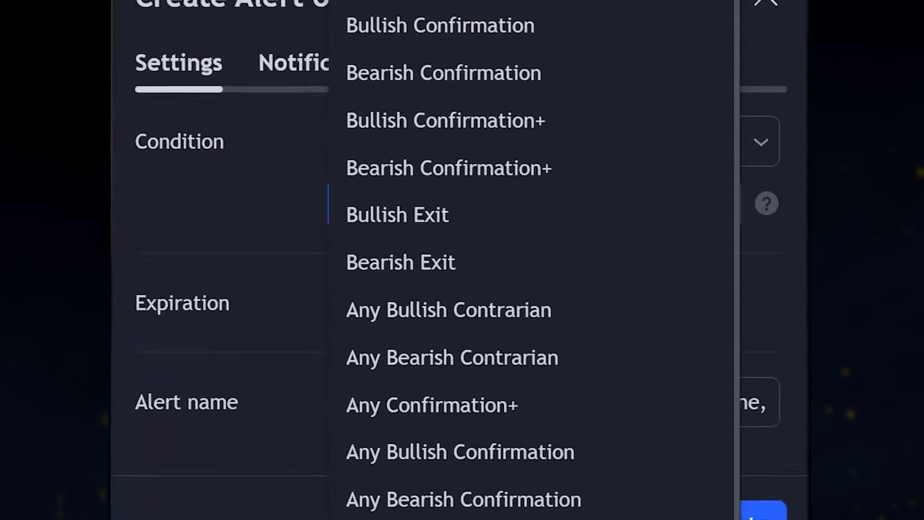
scroll("down", 3)
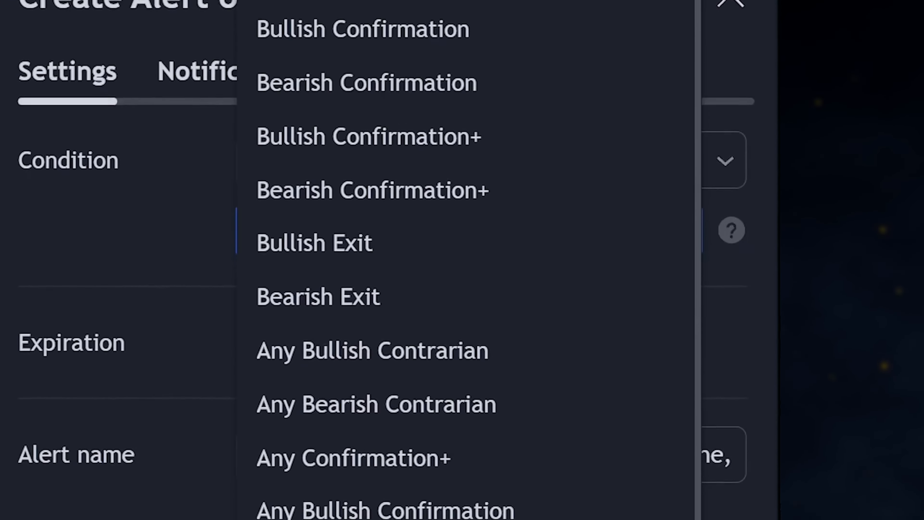
scroll("down", 3)
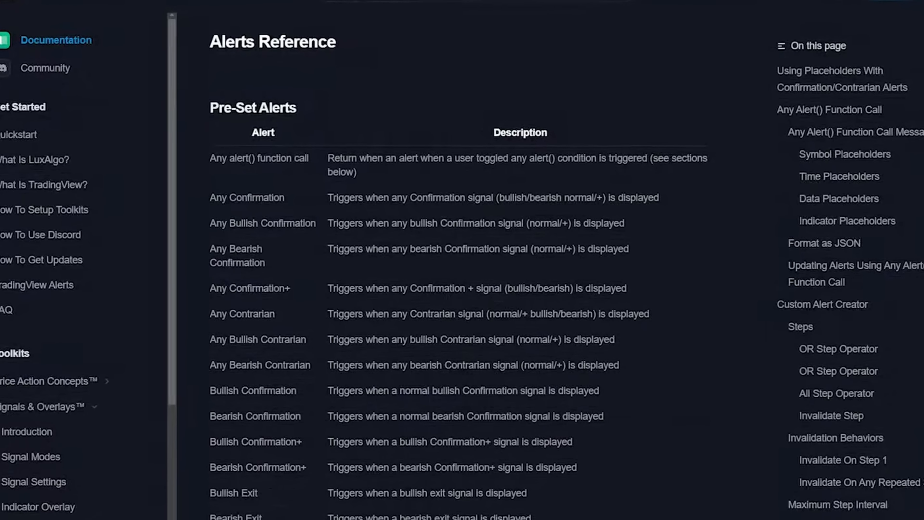
- Scroll through the Pre-Set Alerts reference table in the LuxAlgo docs
scroll("down", 3)
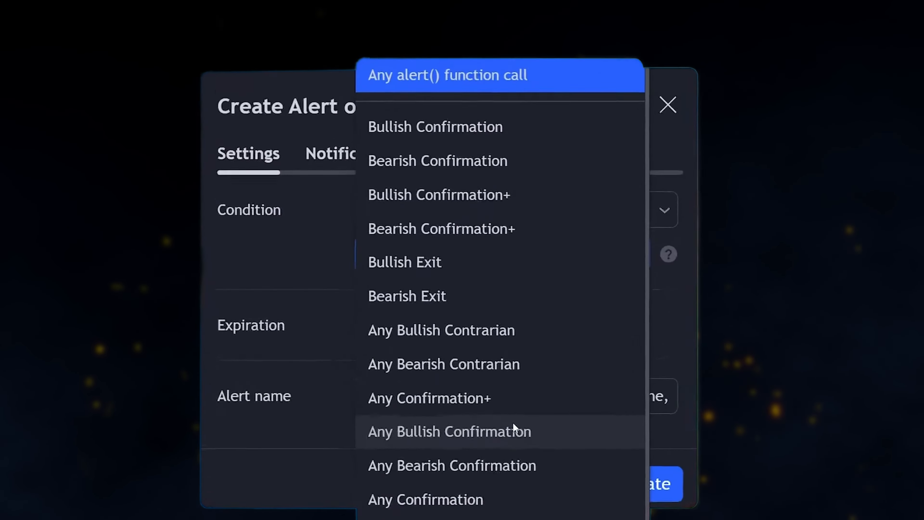
- Use Bullish Confirmation as the alert condition, triggering Once Per Bar Close
left_click(436, 126)
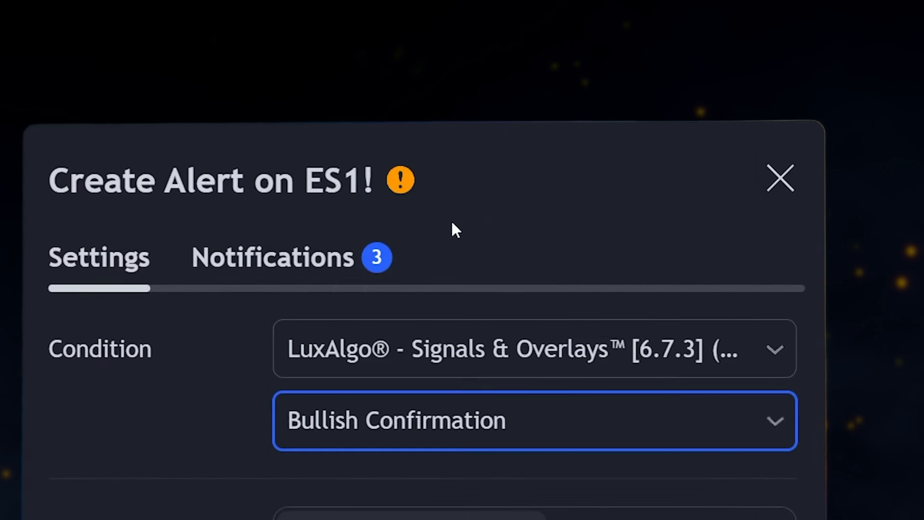
scroll("down", 3)
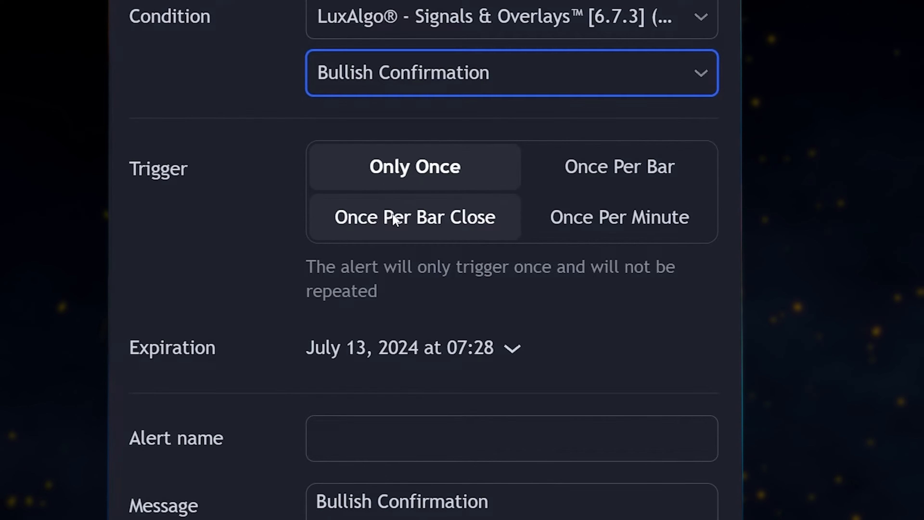
left_click(397, 221)
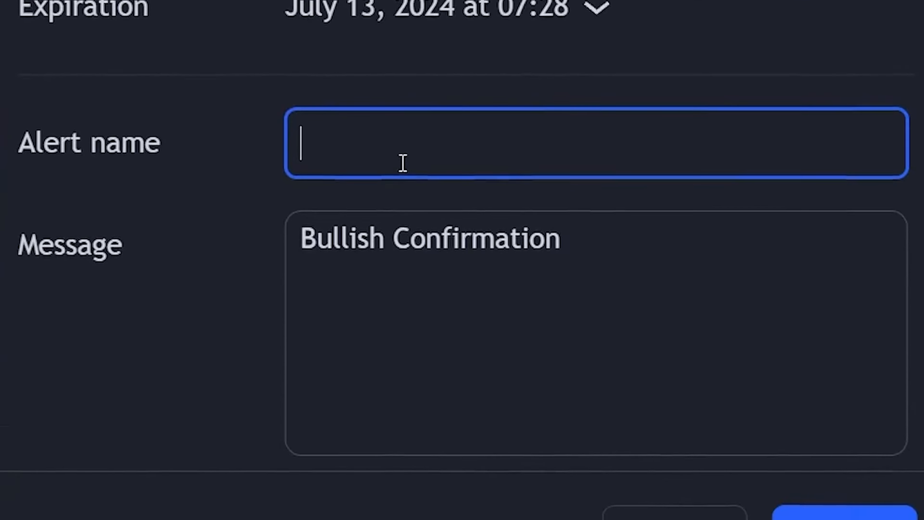
- Name the alert 'Bullish Confirmation' and create it
type("Bullish C")
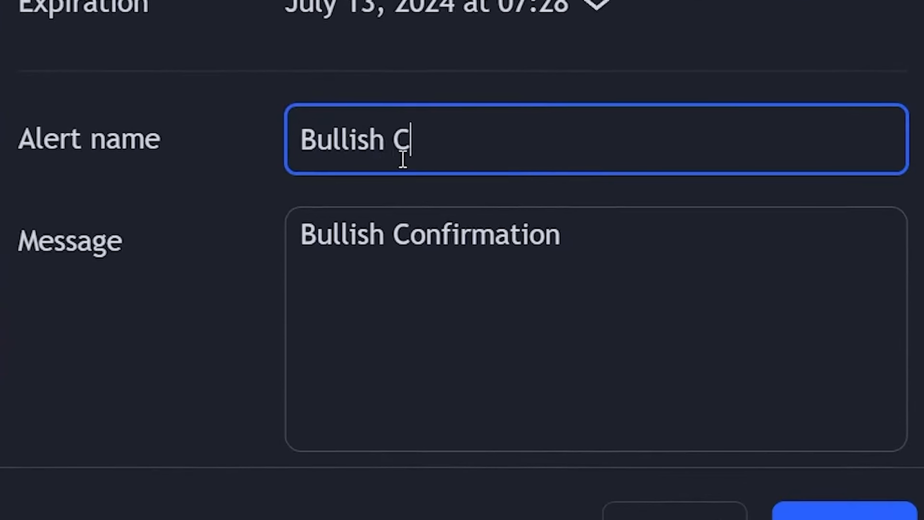
type("onfirmation")
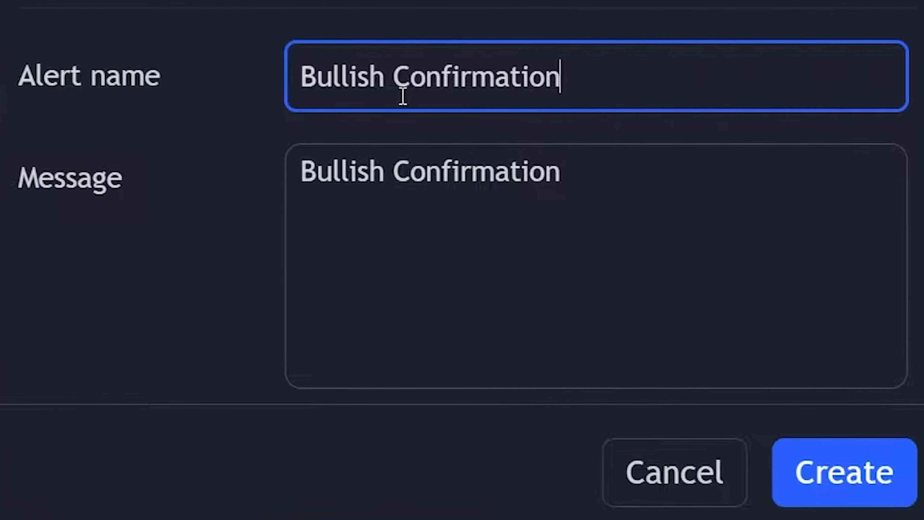
left_click(842, 474)
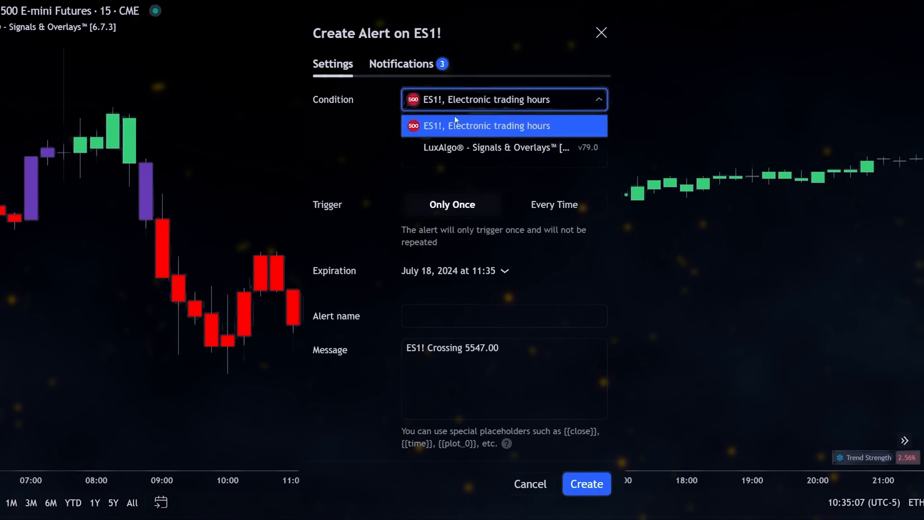
- Base the second alert on LuxAlgo Signals & Overlays and create it
left_click(587, 479)
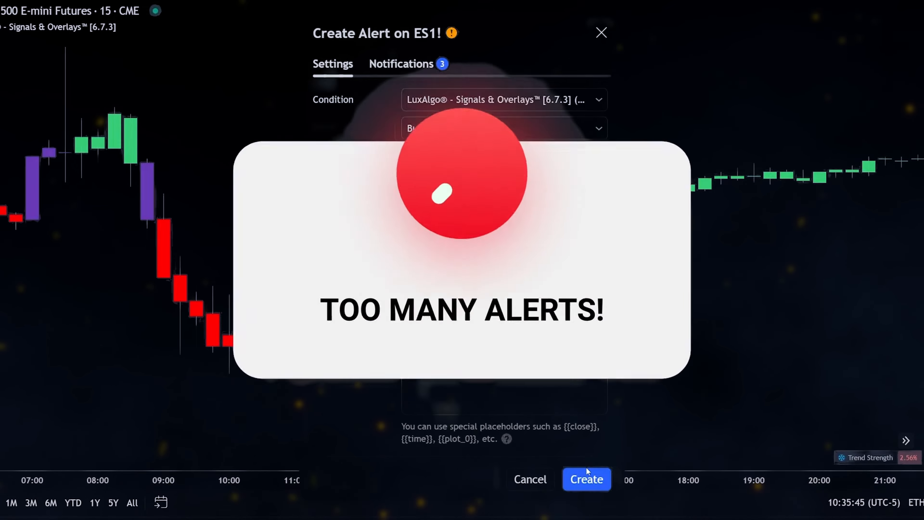
left_click(588, 479)
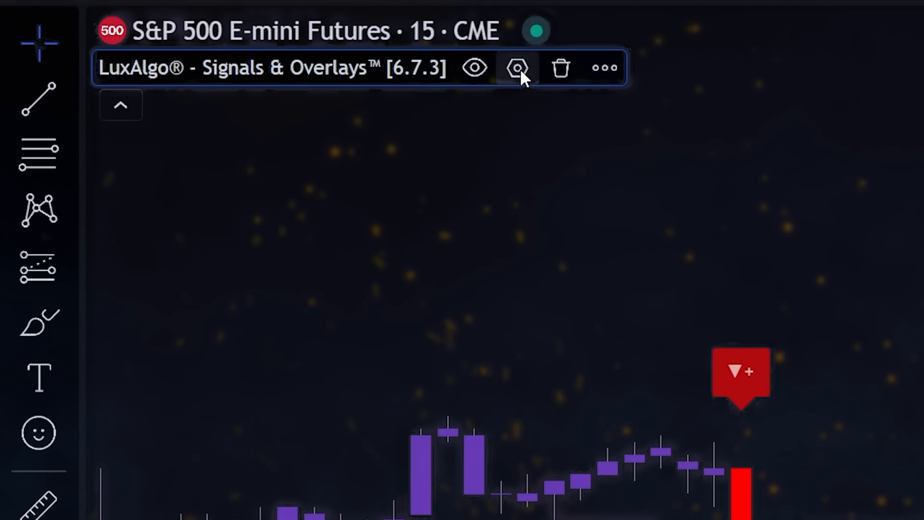
- In LuxAlgo settings, include Bullish Confirmation in any-alert() and keep the 'Alert triggered!' message
left_click(520, 68)
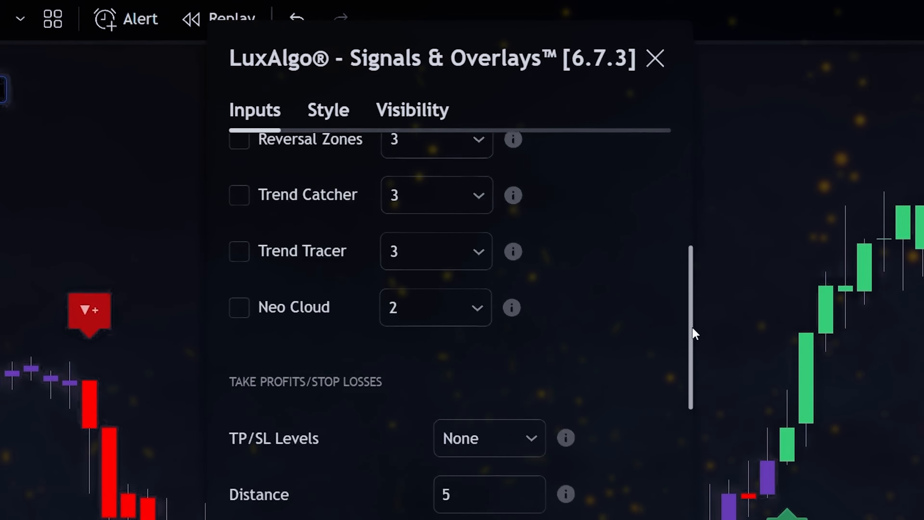
scroll("down", 3)
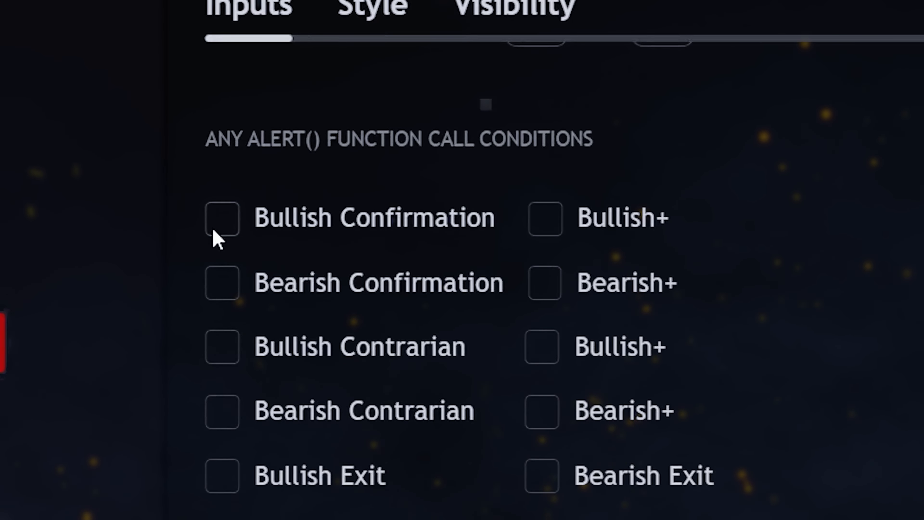
left_click(223, 221)
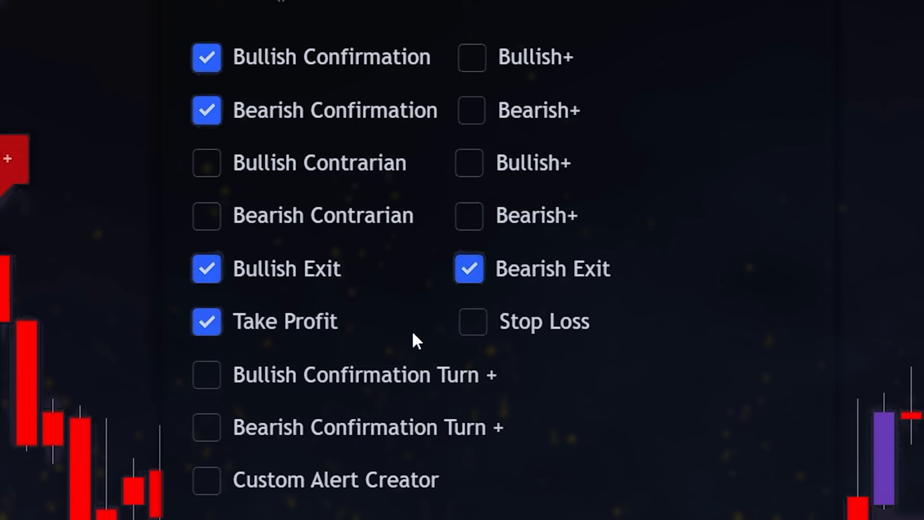
scroll("down", 3)
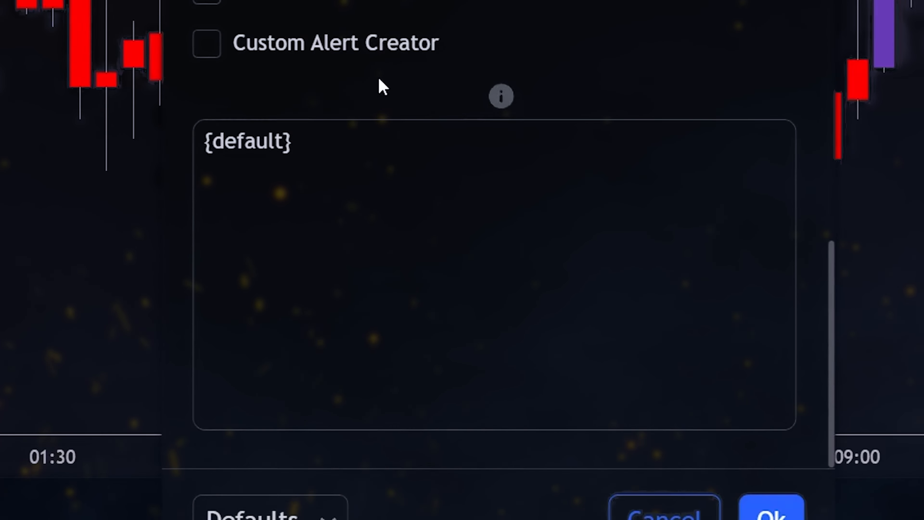
type("Alert triggered!")
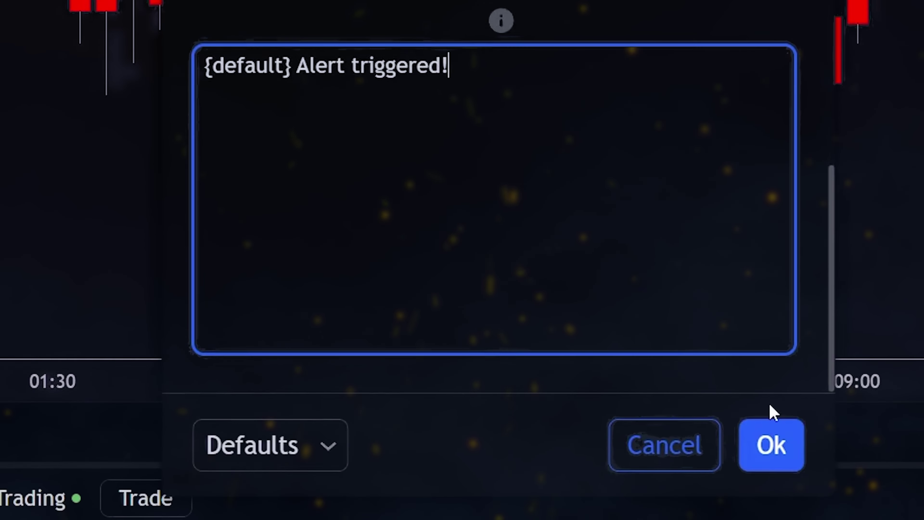
left_click(775, 446)
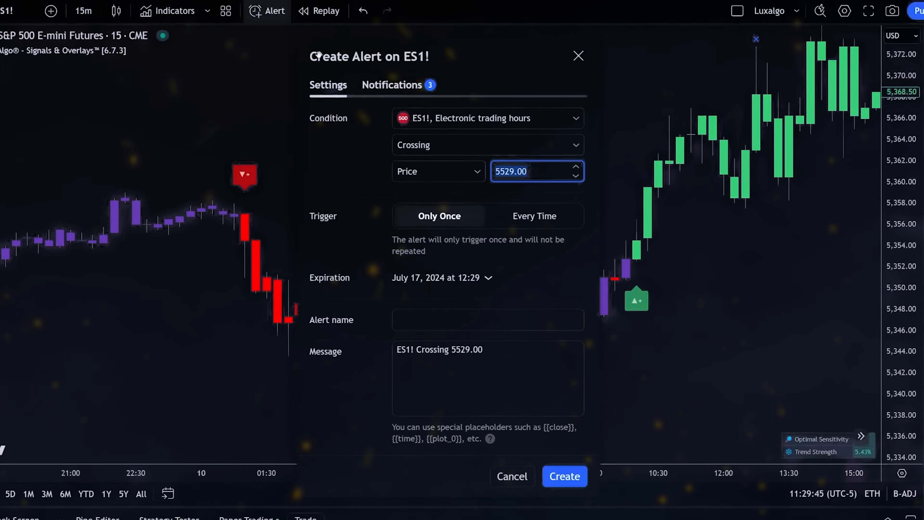
- Choose LuxAlgo® - Signals & Overlays™ as the ES1! alert's condition source
left_click(497, 117)
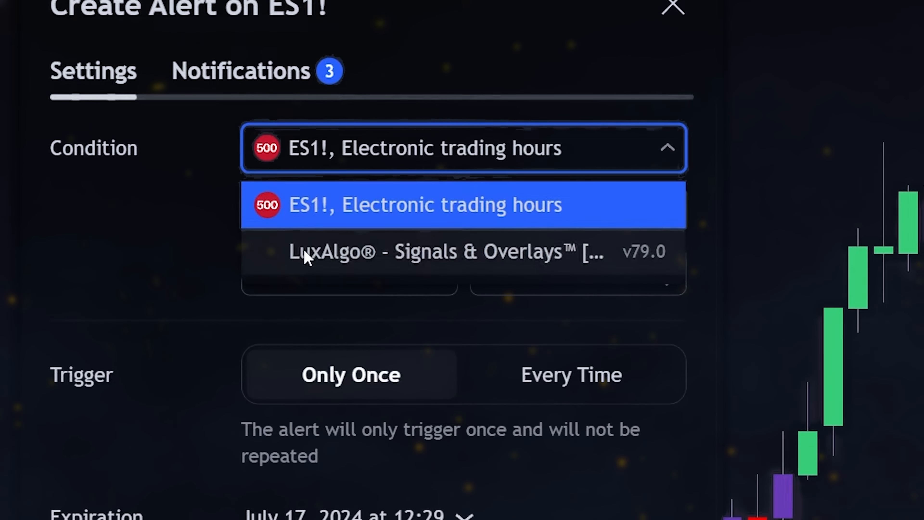
left_click(424, 251)
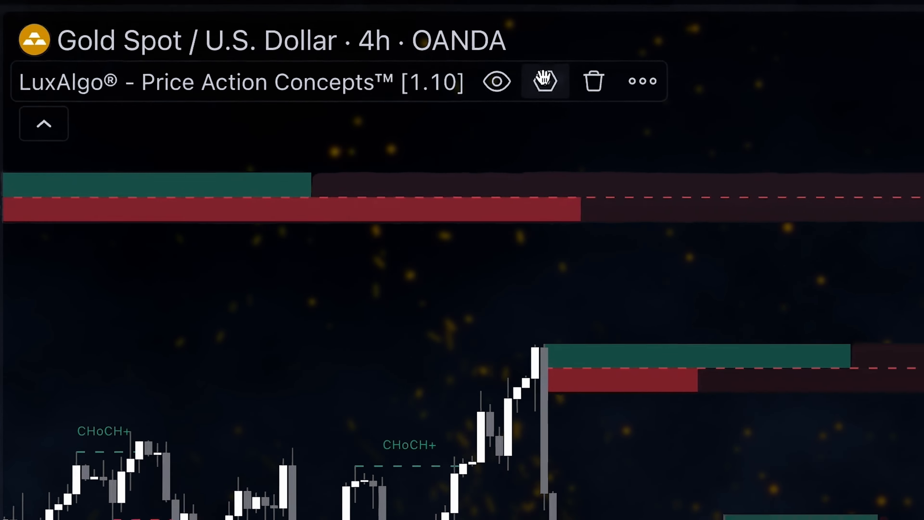
- Bring up Price Action Concepts settings at the Custom Alert Creator options
left_click(640, 81)
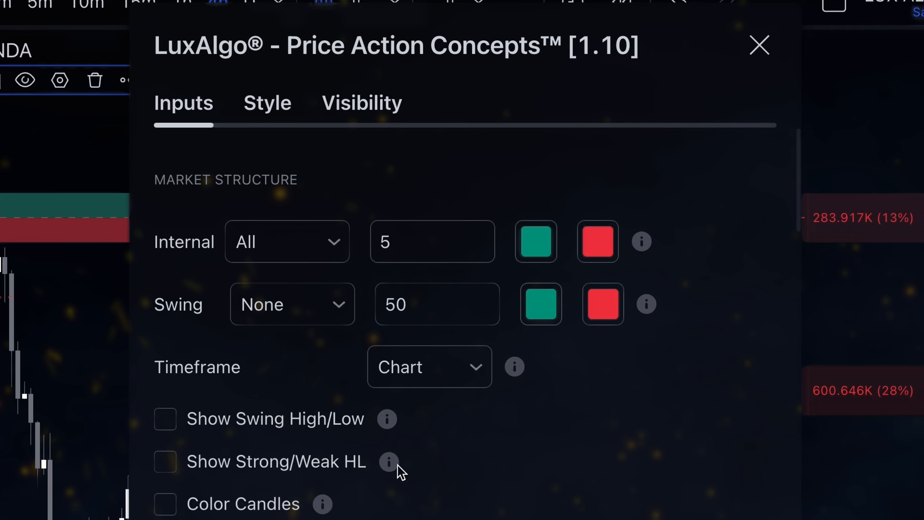
left_click(286, 245)
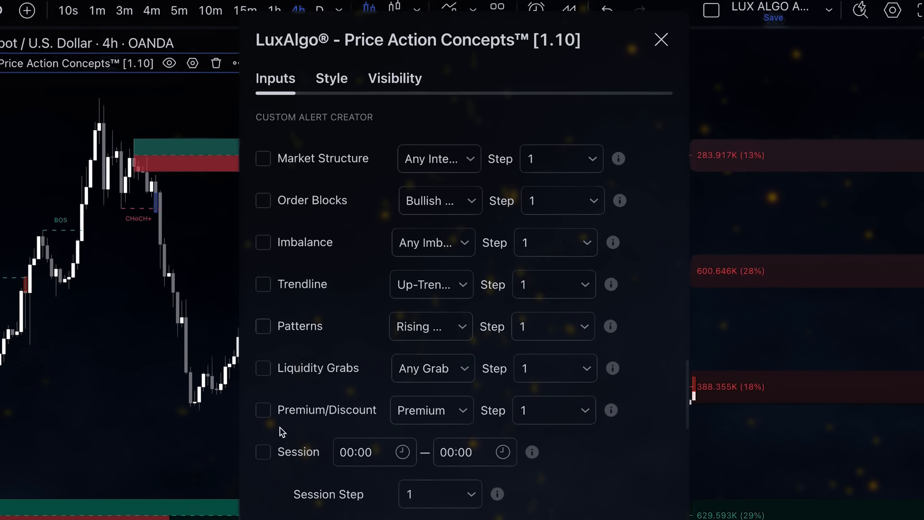
- Enable Market Structure as step 2 with a liquidity grab type, and enable Order Blocks
left_click(263, 368)
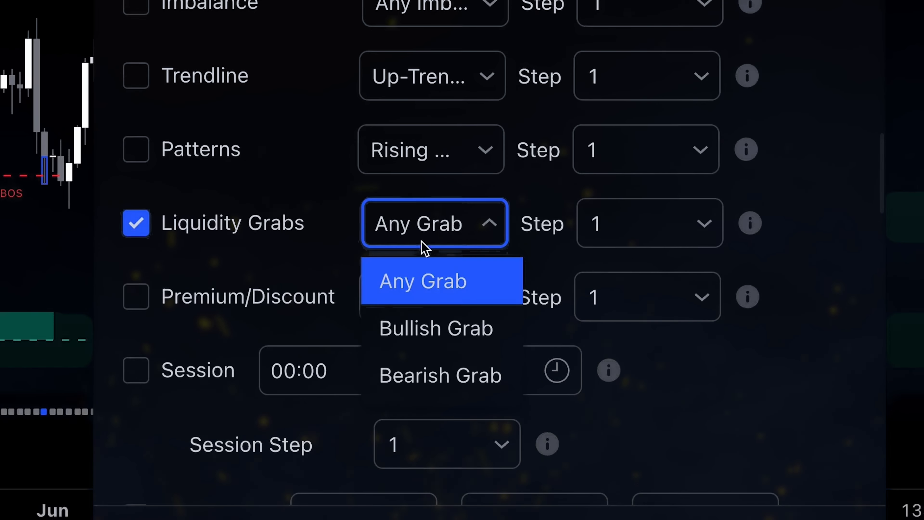
left_click(422, 281)
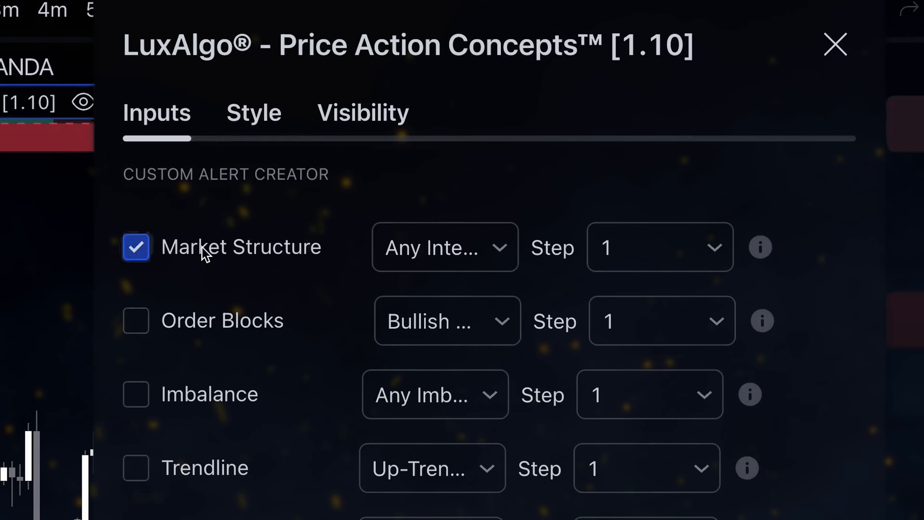
left_click(444, 249)
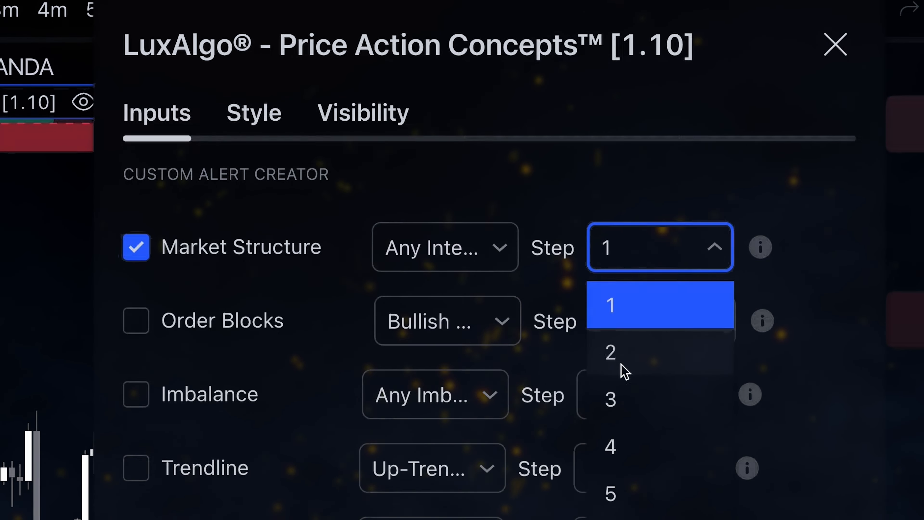
left_click(610, 353)
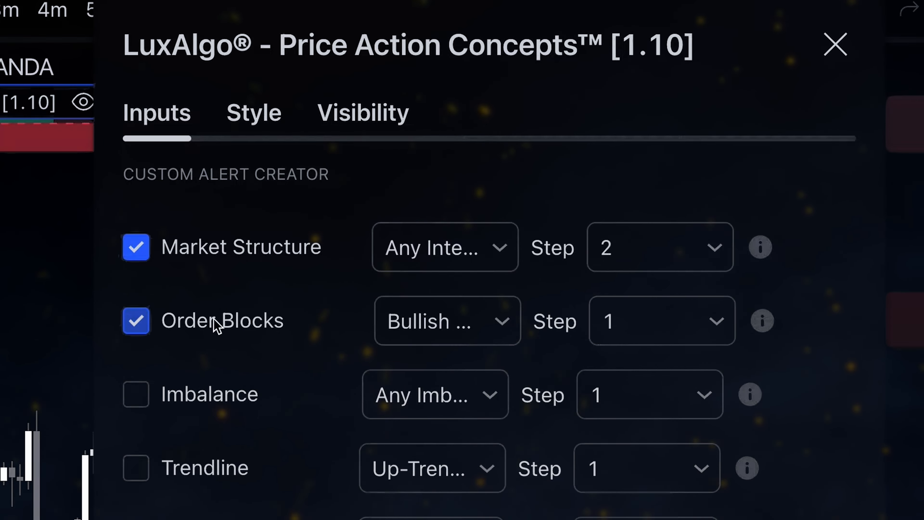
left_click(447, 320)
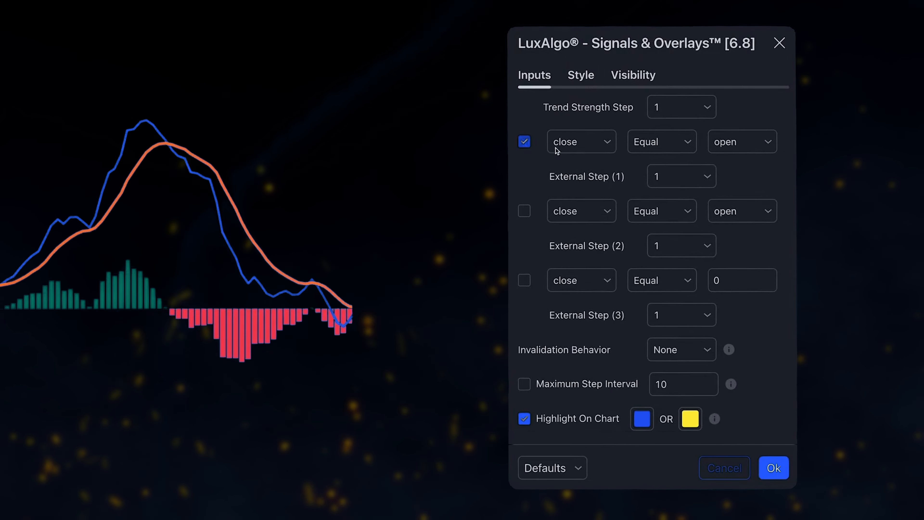
- Make the first external condition compare the MACD: Signal value
left_click(582, 142)
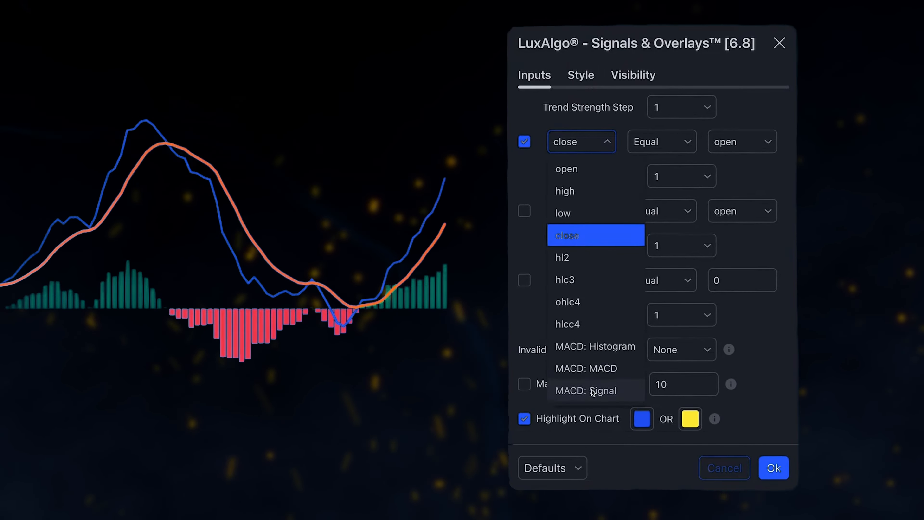
left_click(587, 391)
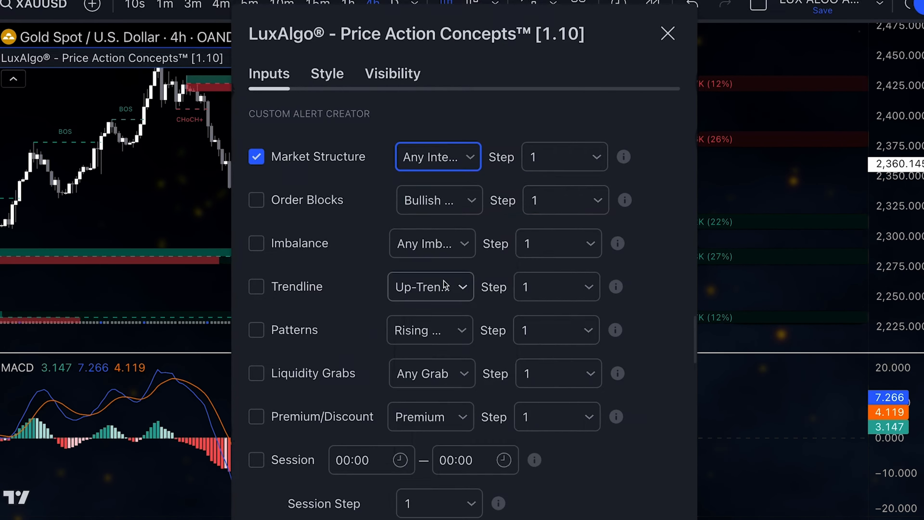
- Enable External Step 3 with a MACD source and comparison operator, then return to the chart
scroll("down", 3)
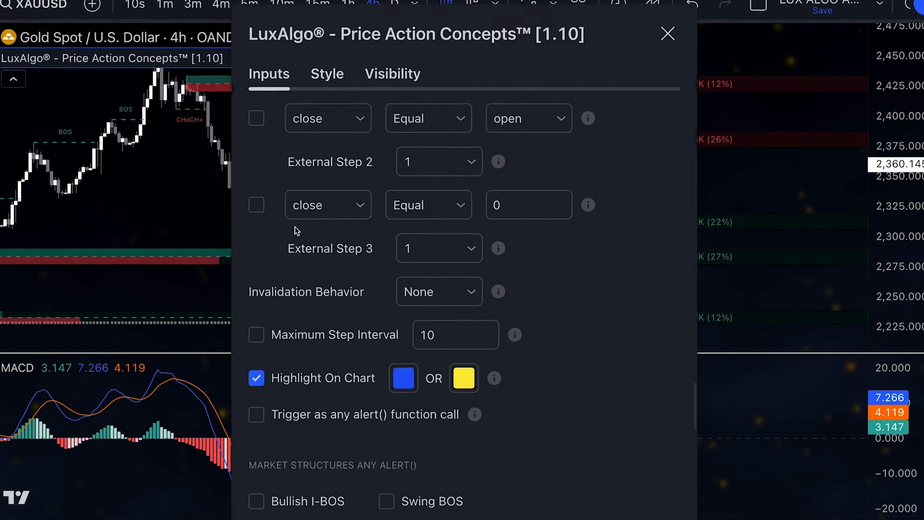
left_click(328, 205)
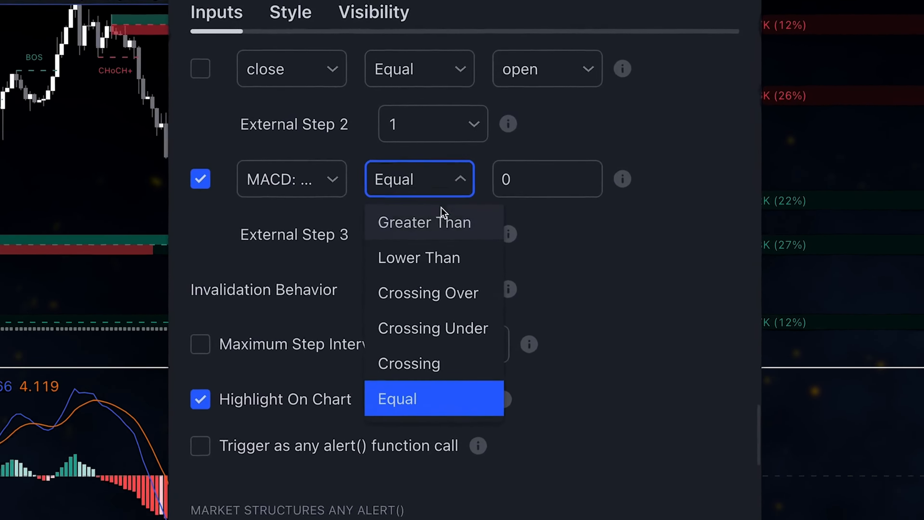
left_click(426, 222)
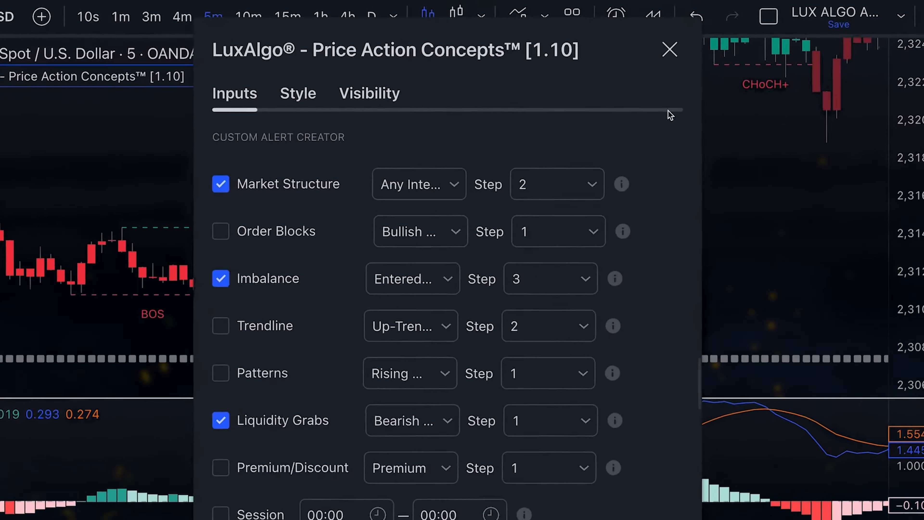
left_click(670, 49)
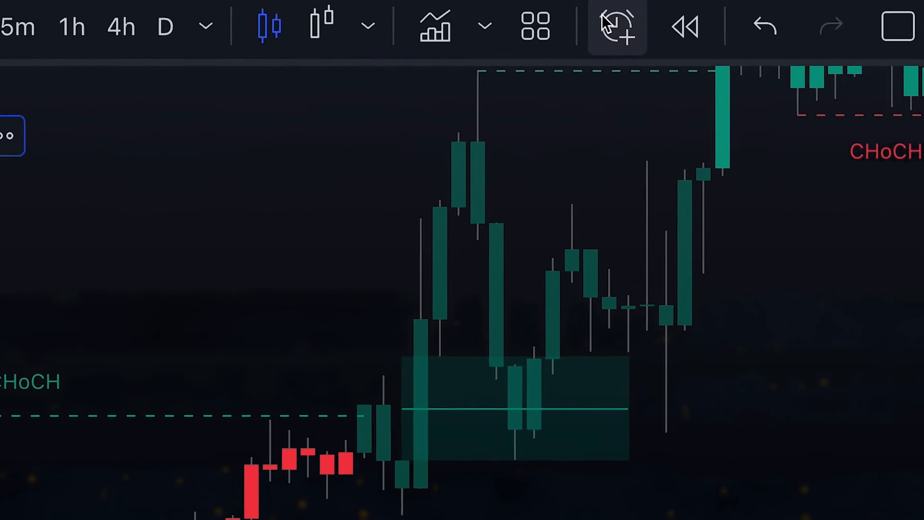
- Create the 'XAU Reversal Setup' alert on XAUUSD, which fires with a Bullish Reversal message
left_click(616, 25)
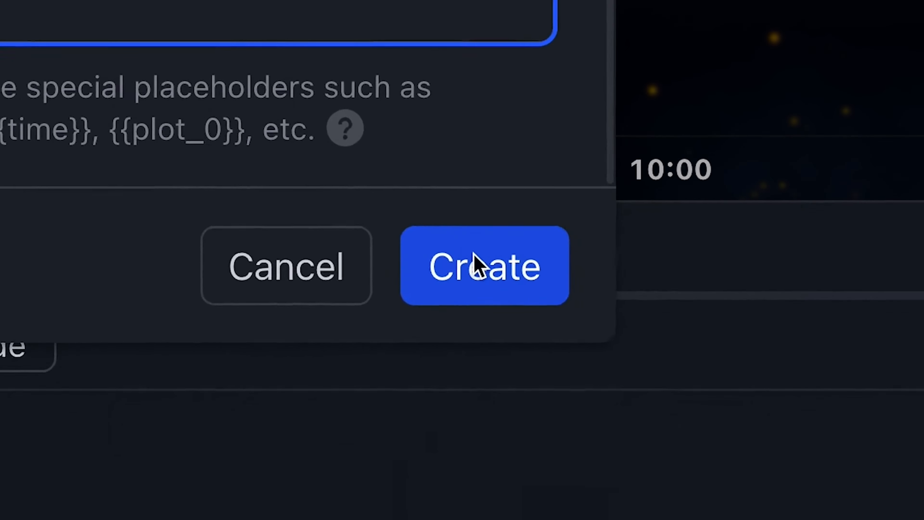
left_click(477, 270)
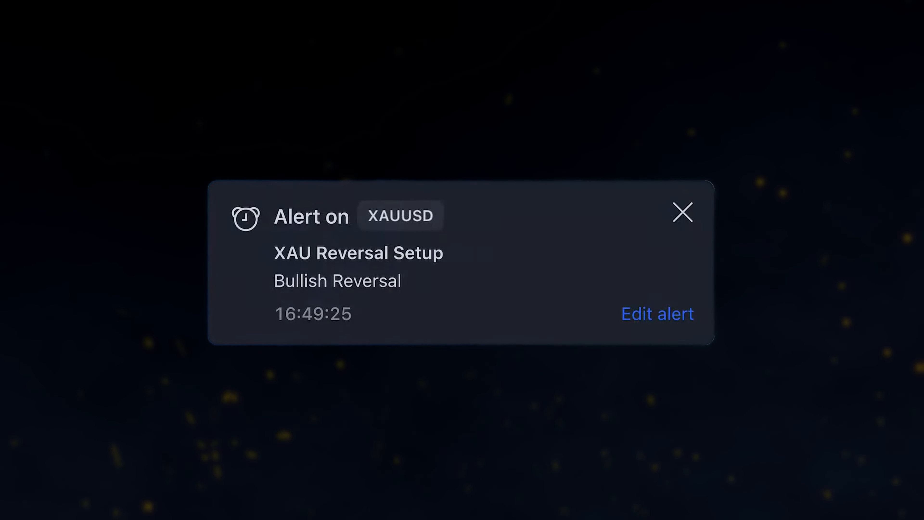